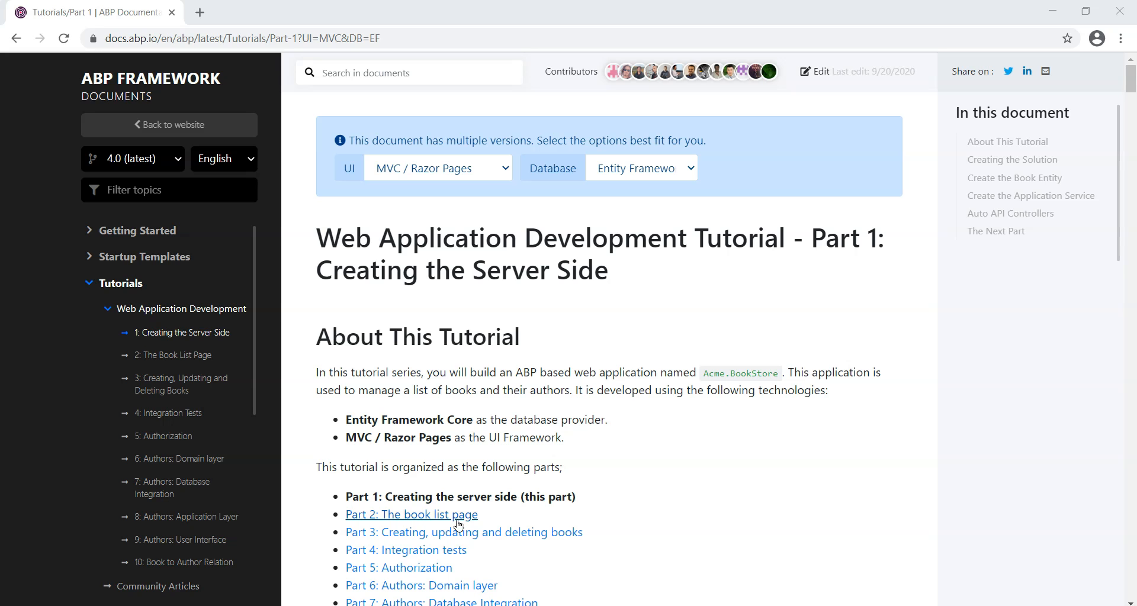
Scroll through the ABP Part 1 server-side tutorial page for Acme.BookStore
{"action": "scroll", "scroll_direction": "down", "scroll_amount": 3}
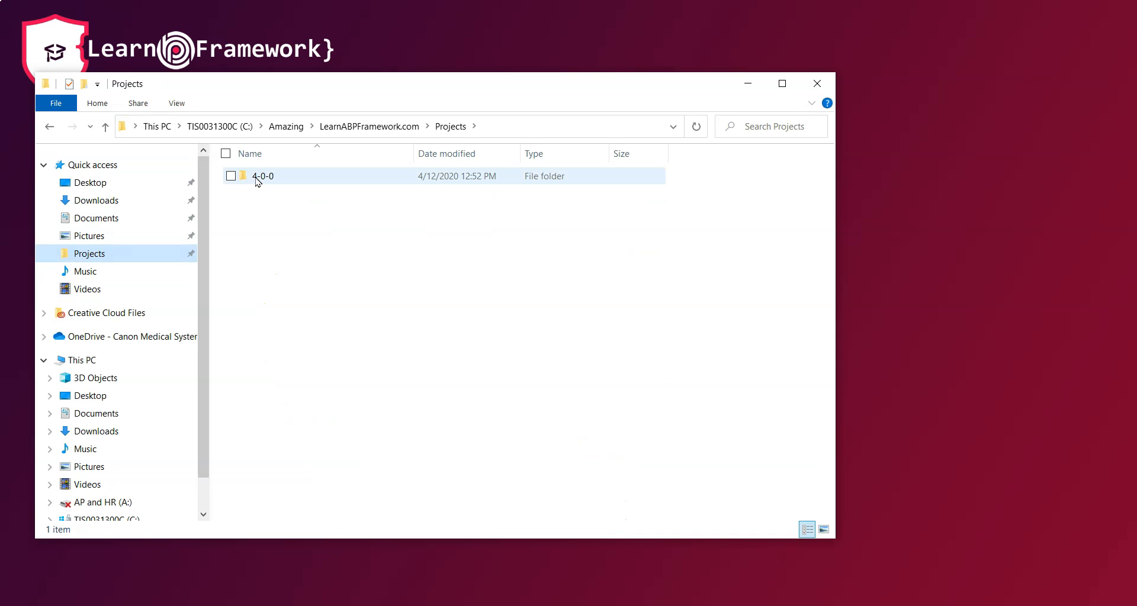
Open the empty 4-0-0 project folder in File Explorer
{"action": "double_click", "coordinate": [263, 176]}
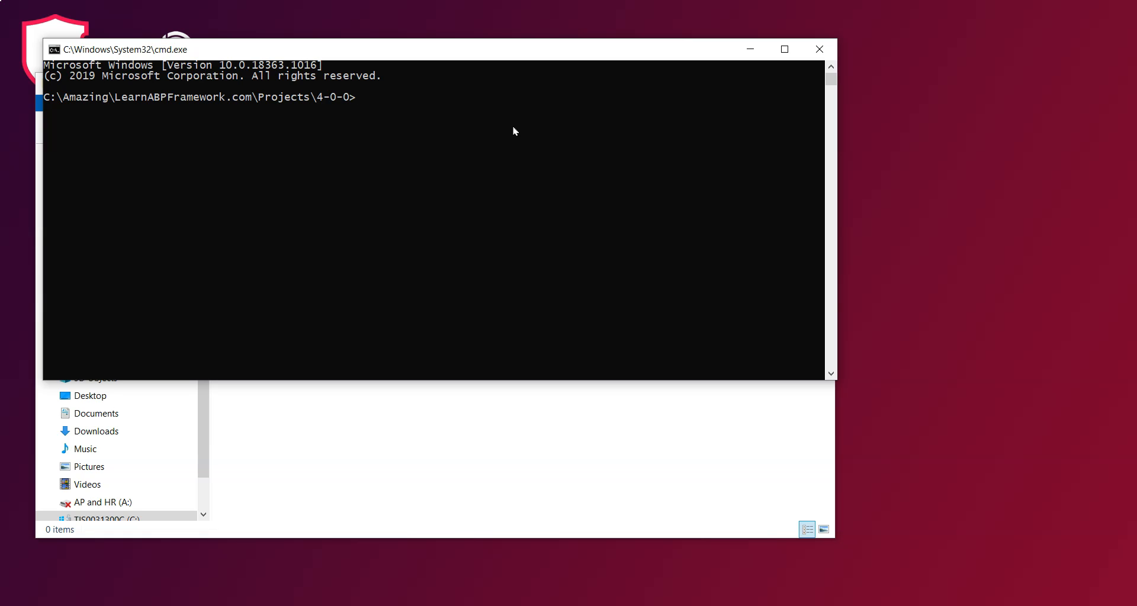
Run 'dotnet tool update -g Volo.Abp.Cli' to reinstall ABP CLI 4.0.0
{"action": "type", "text": "dotne"}
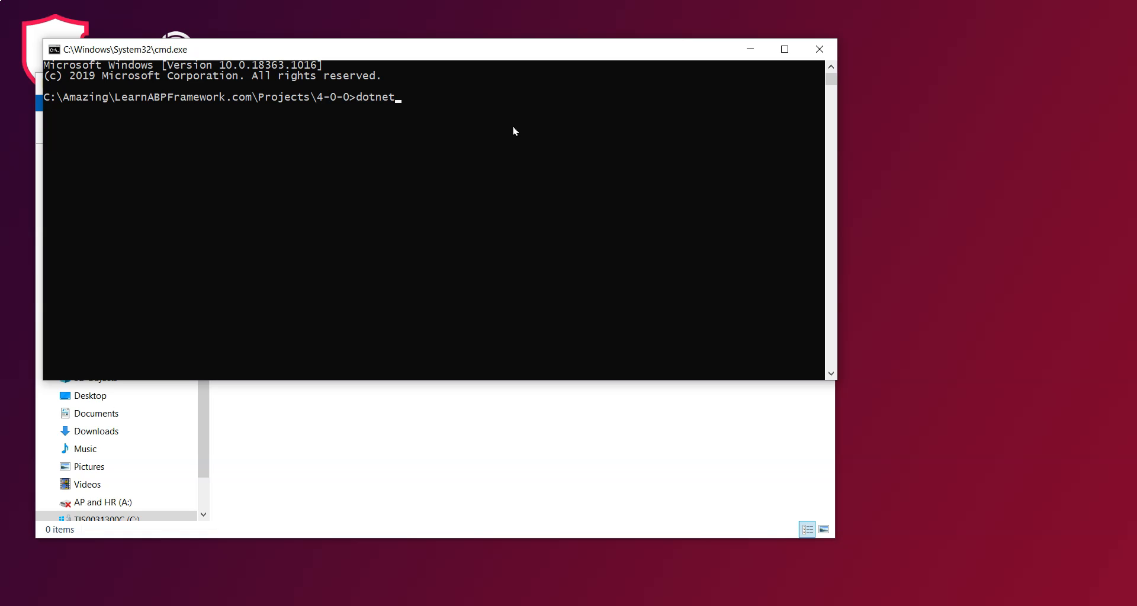
{"action": "type", "text": "tool"}
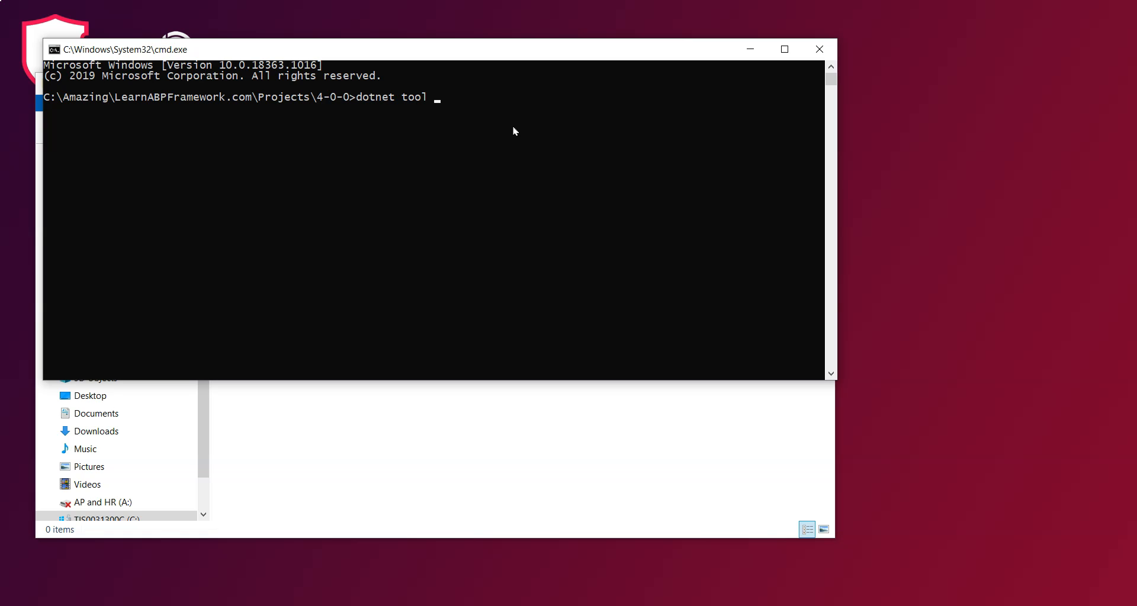
{"action": "type", "text": "update"}
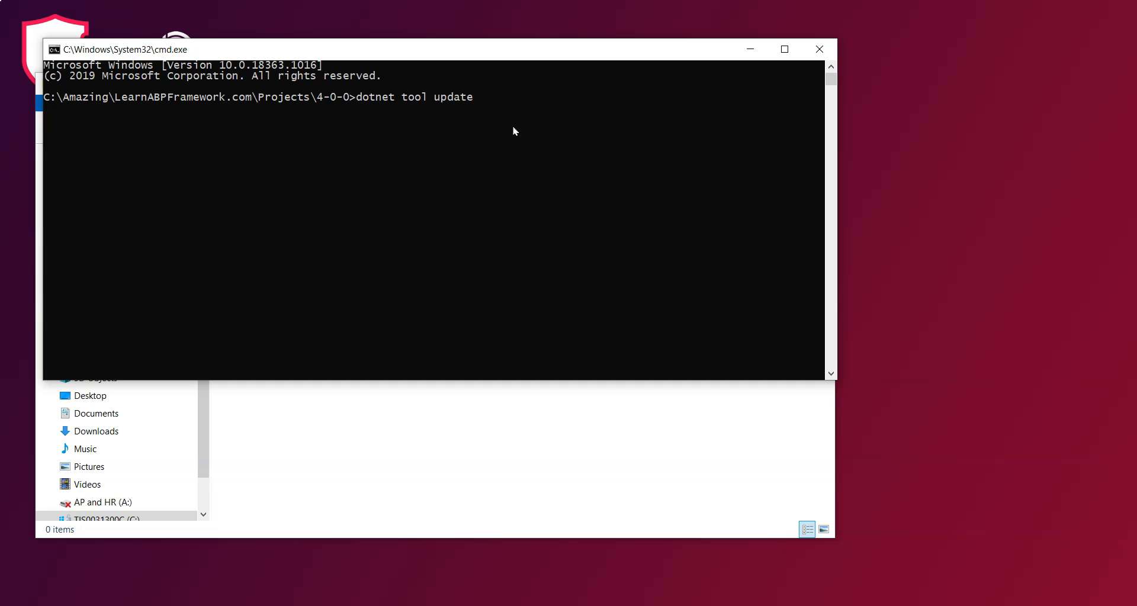
{"action": "type", "text": "-g Vol"}
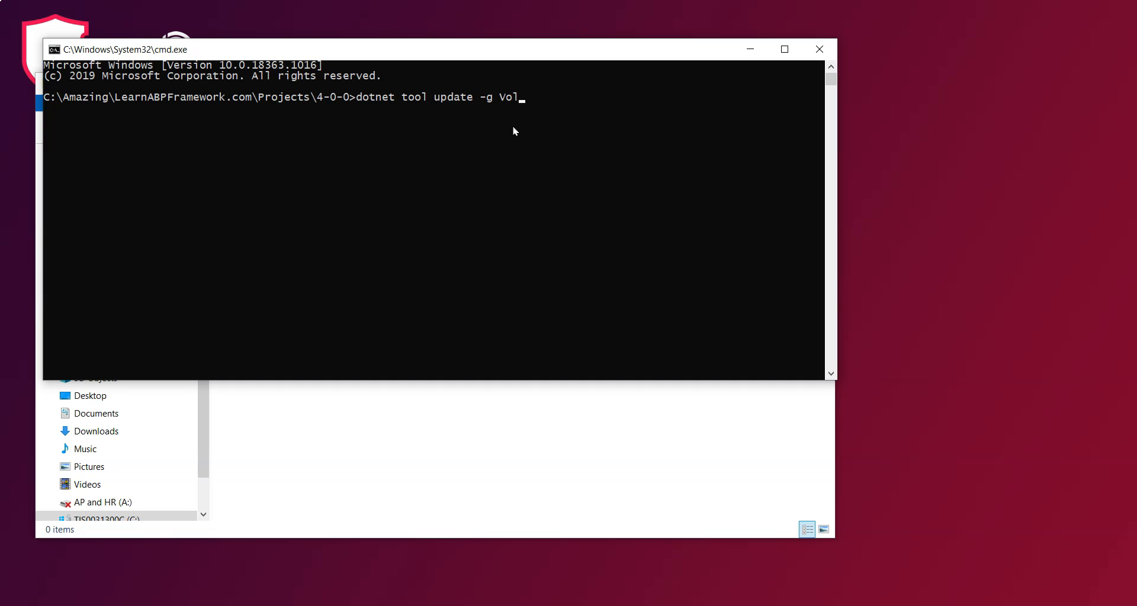
{"action": "type", "text": "o.A"}
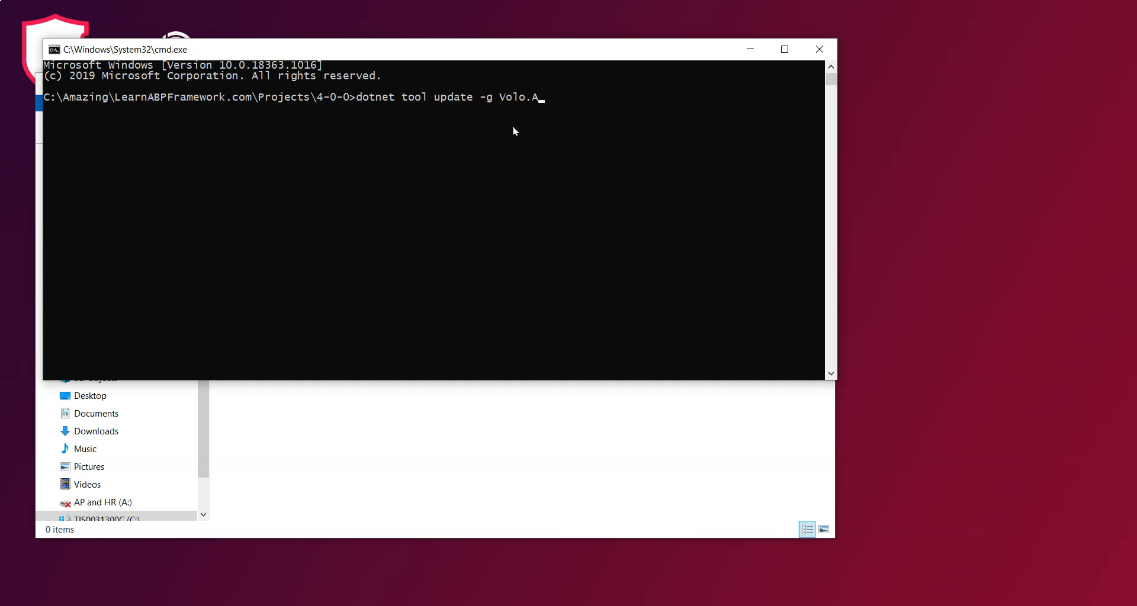
{"action": "type", "text": "bp.Cli"}
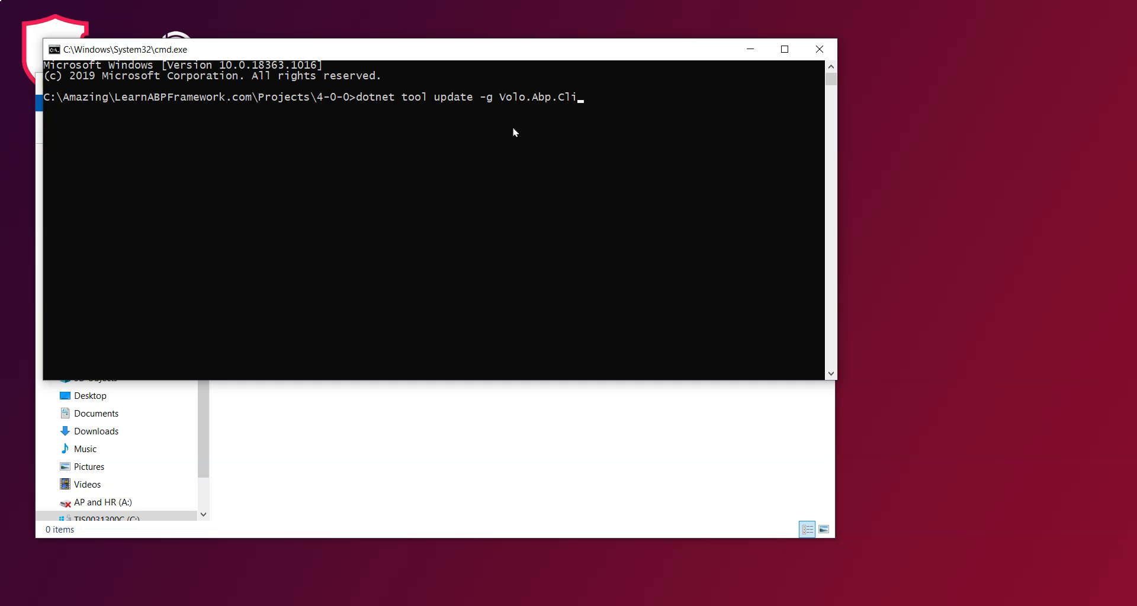
{"action": "key", "text": "enter"}
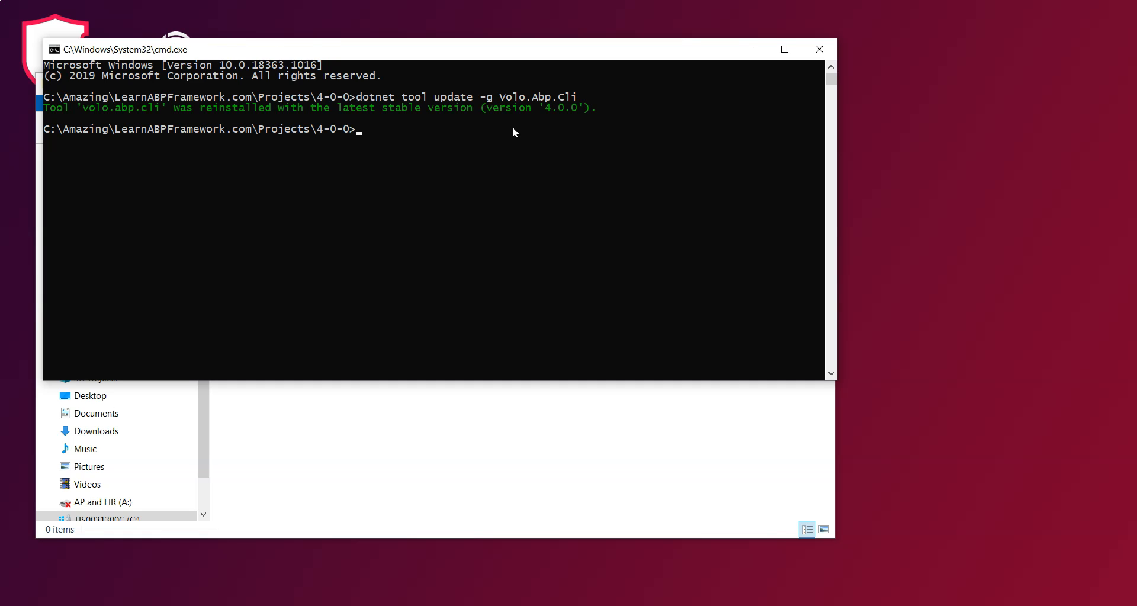
Type an unrun 'abp new Acme.BookStore' command with the -csf option
{"action": "type", "text": "abp"}
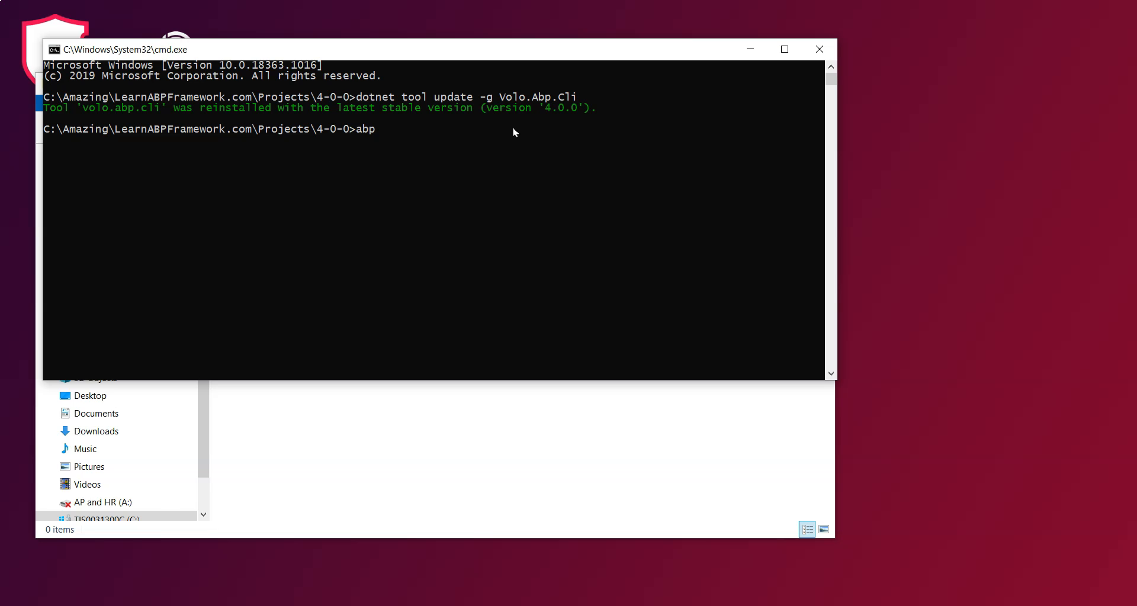
{"action": "type", "text": "new A"}
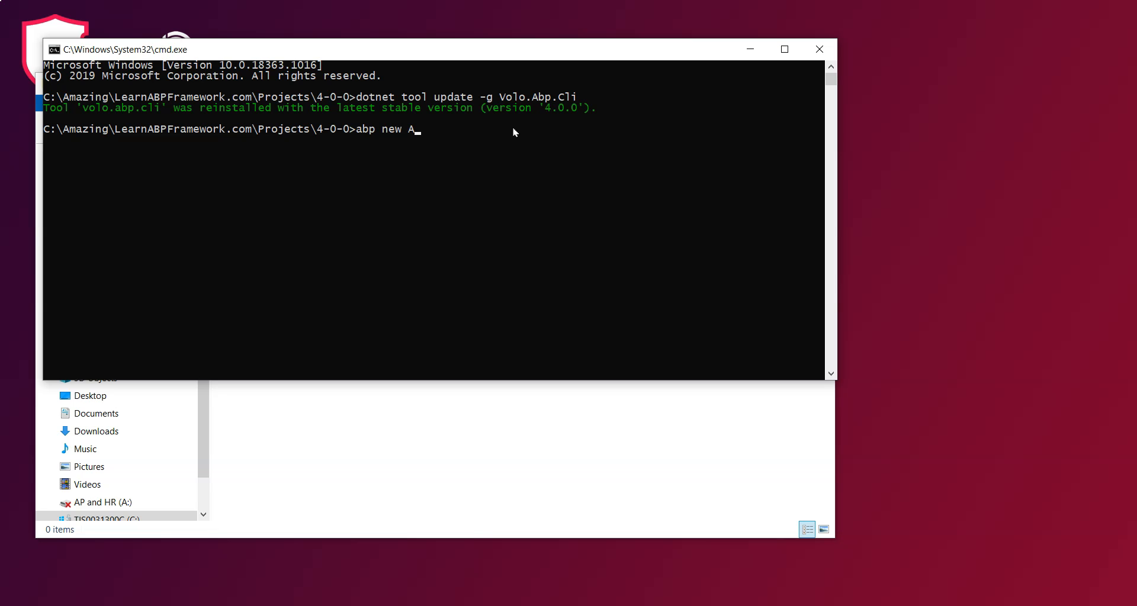
{"action": "type", "text": "cme.Book"}
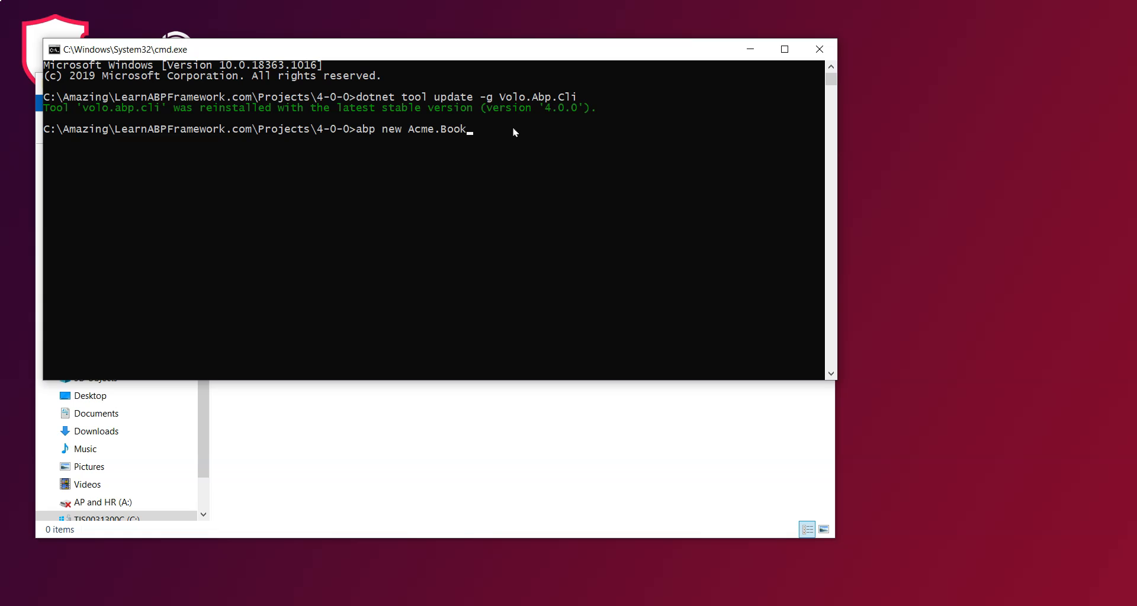
{"action": "type", "text": "Store -"}
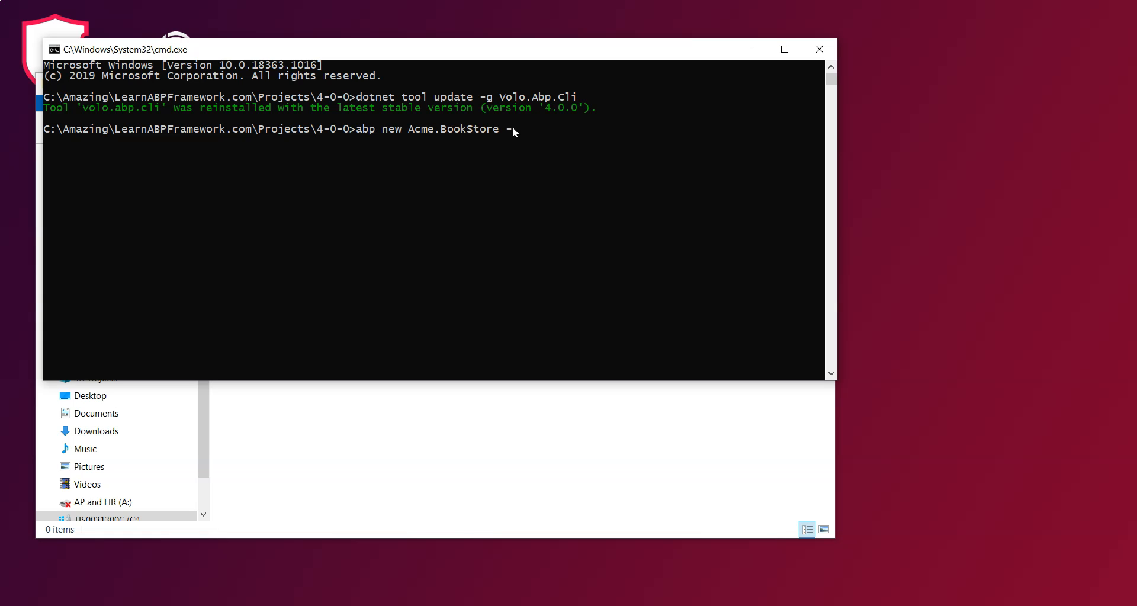
{"action": "type", "text": "csf"}
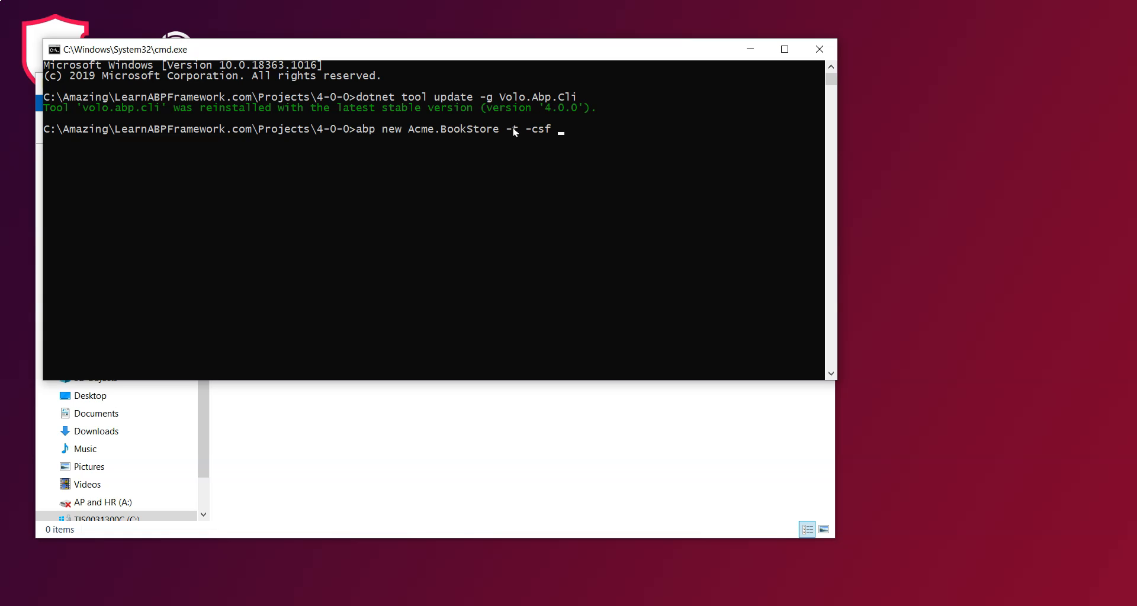
{"action": "type", "text": "app"}
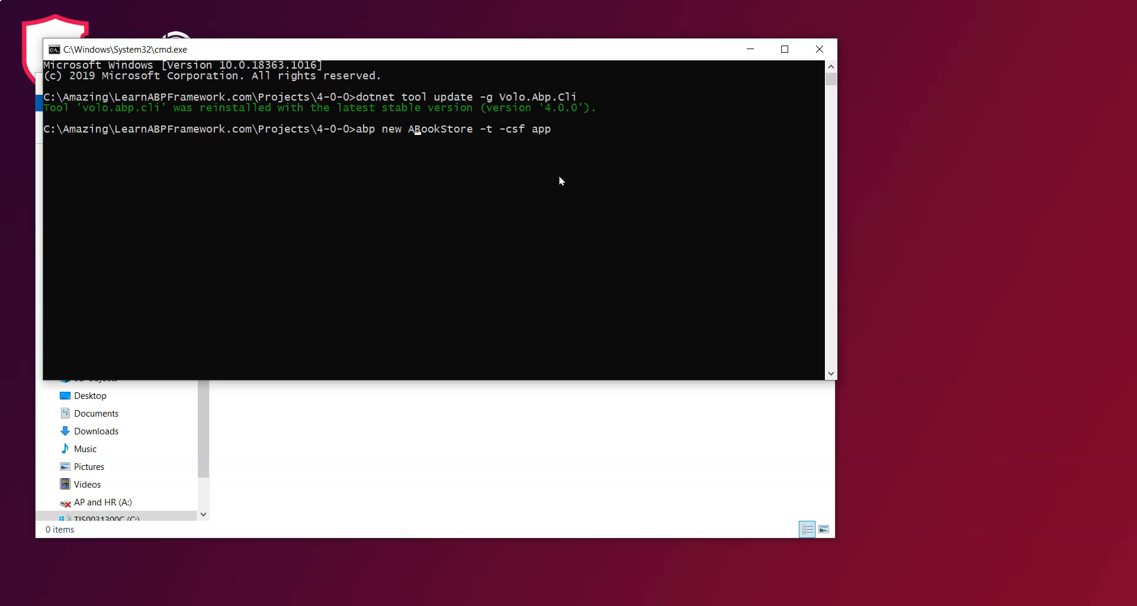
{"action": "type", "text": "cme."}
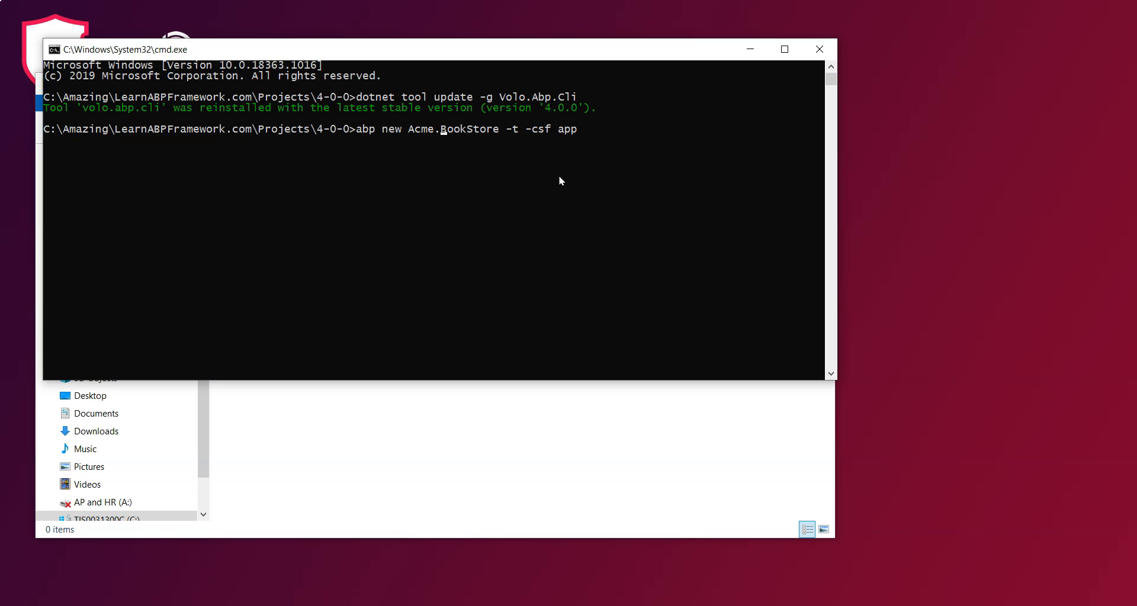
{"action": "type", "text": "Retail."}
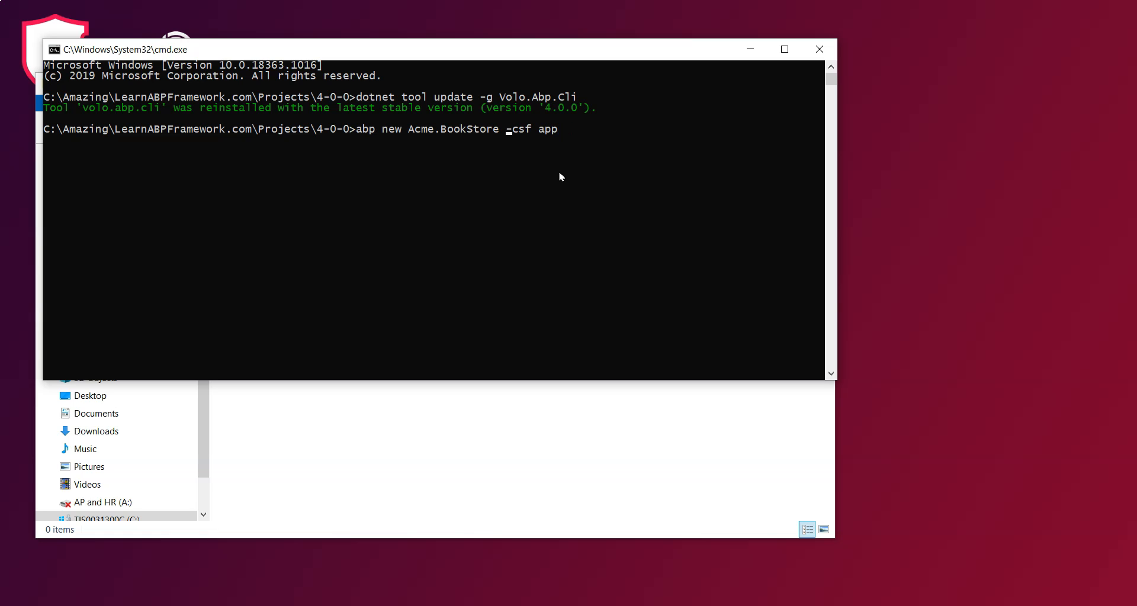
{"action": "key", "text": "Backspace"}
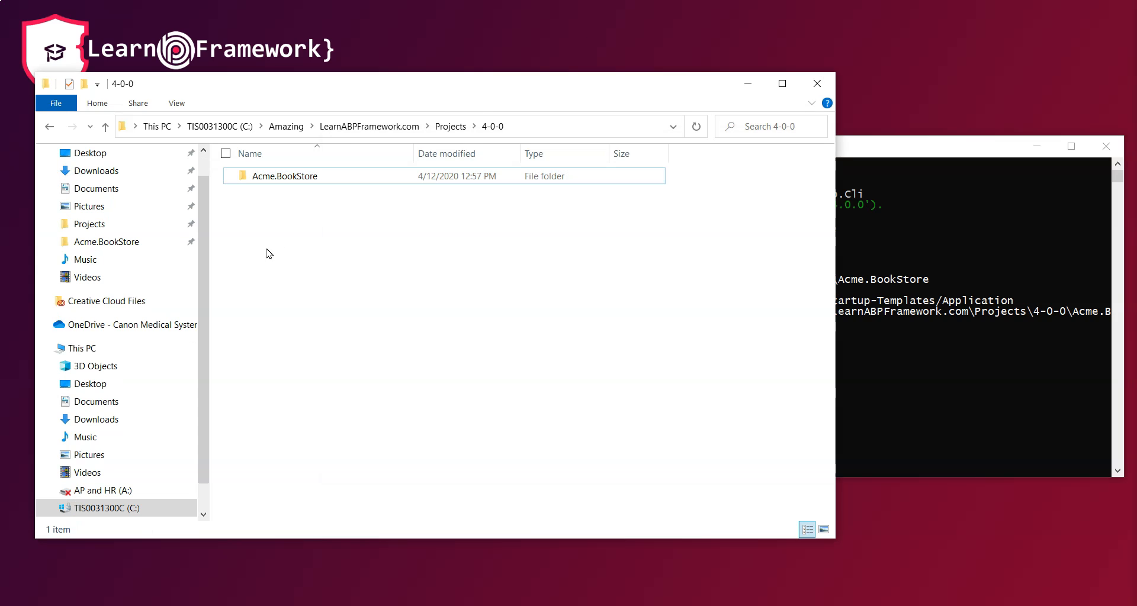
Open the generated Acme.BookStore folder and its Acme.BookStore.sln solution
{"action": "double_click", "coordinate": [285, 175]}
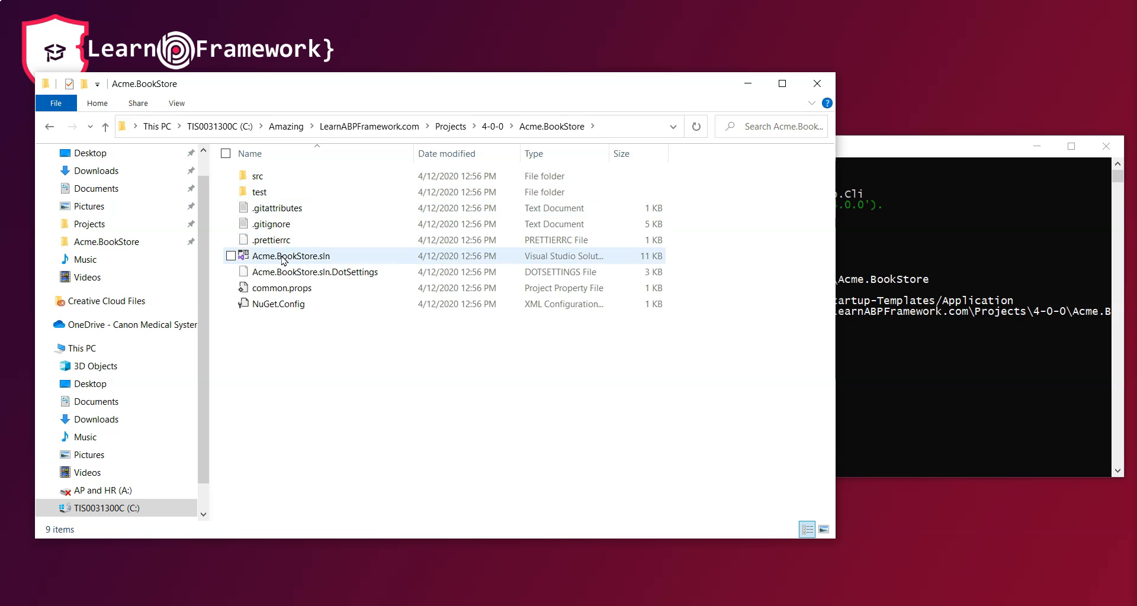
{"action": "double_click", "coordinate": [290, 256]}
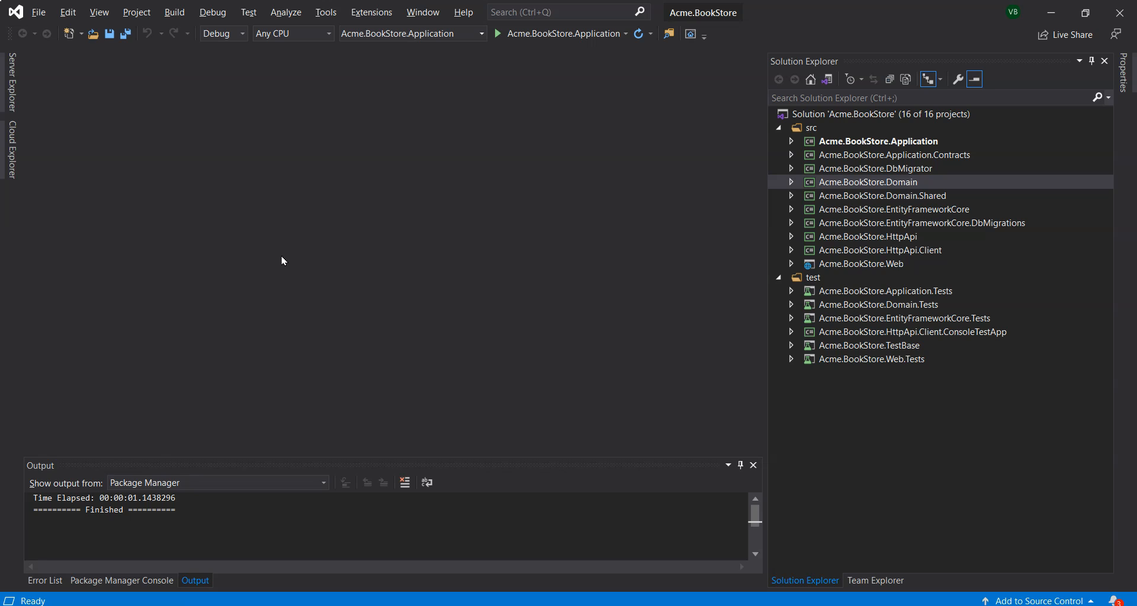
{"action": "mouse_move", "coordinate": [328, 248]}
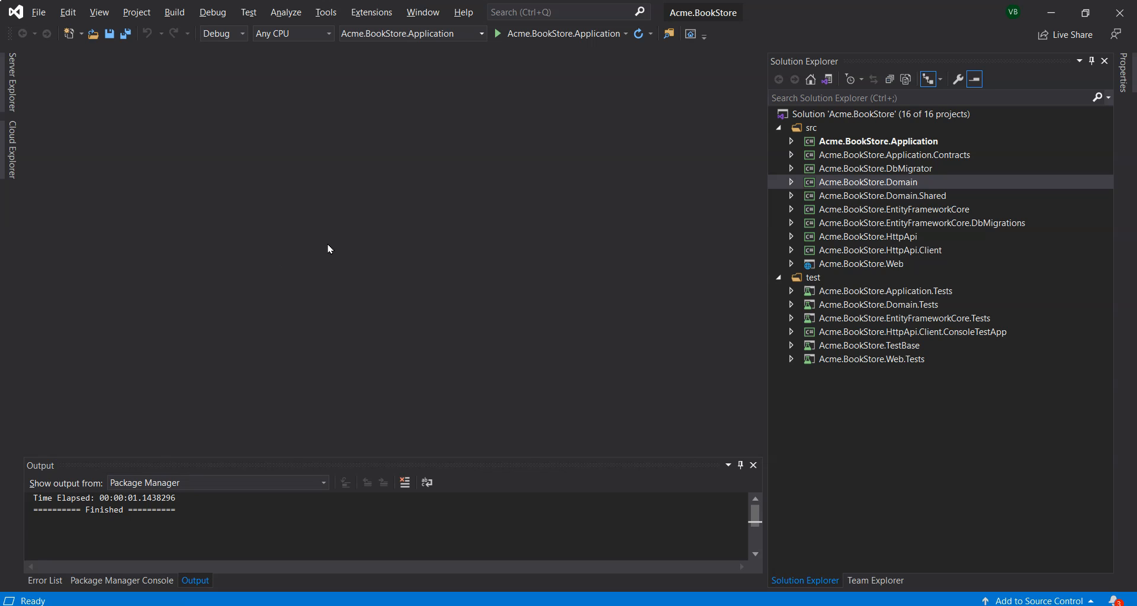
{"action": "mouse_move", "coordinate": [712, 152]}
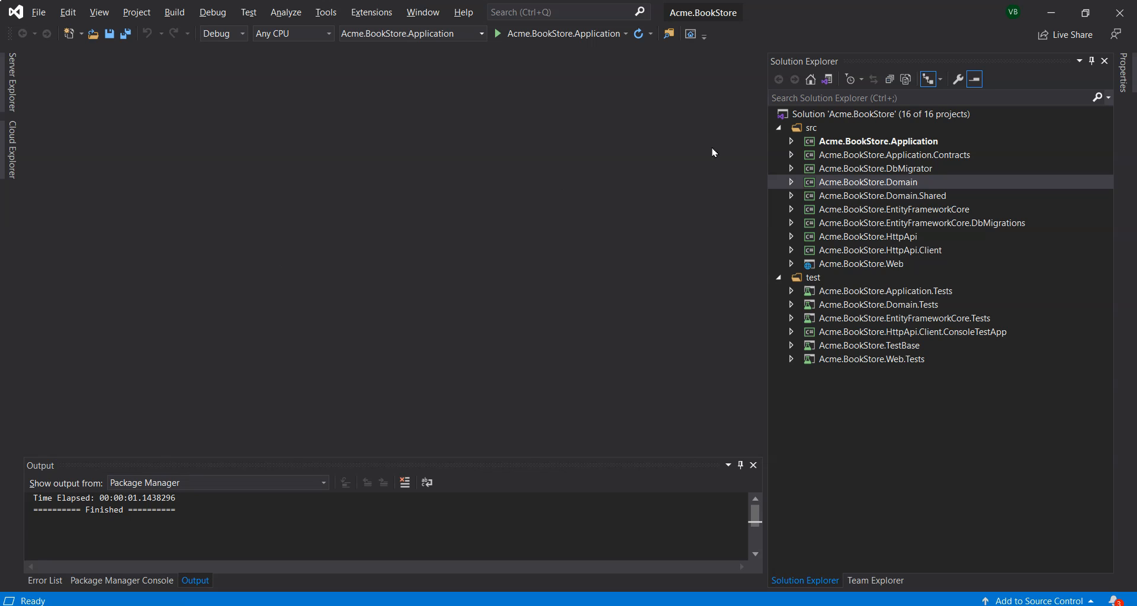
Expand the Acme.BookStore.DbMigrator project and open its appsettings.json
{"action": "left_click", "coordinate": [810, 128]}
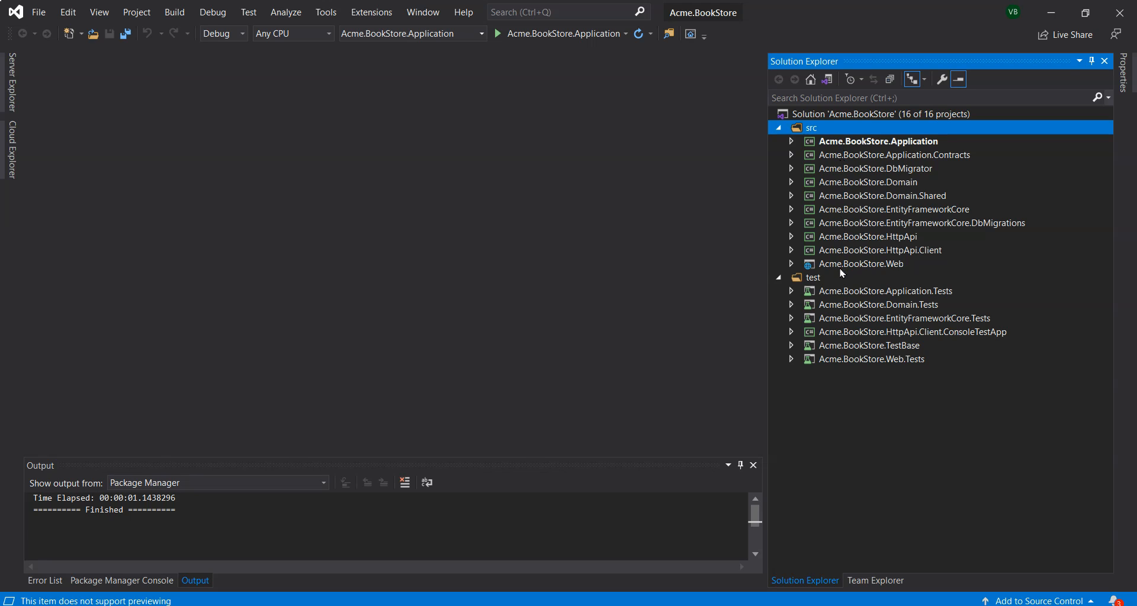
{"action": "left_click", "coordinate": [814, 277]}
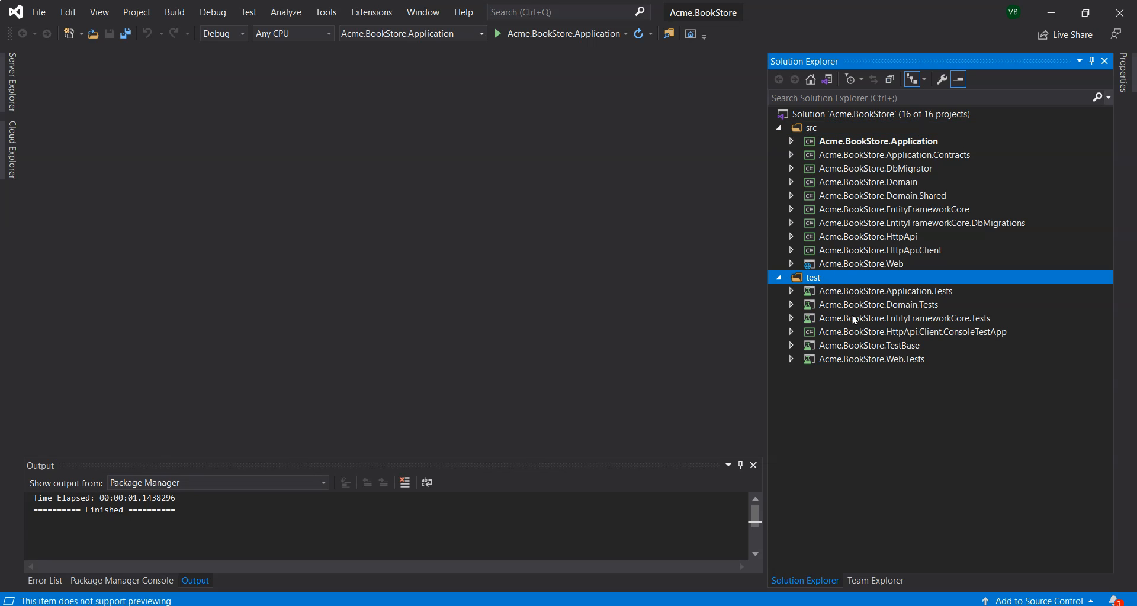
{"action": "mouse_move", "coordinate": [859, 370]}
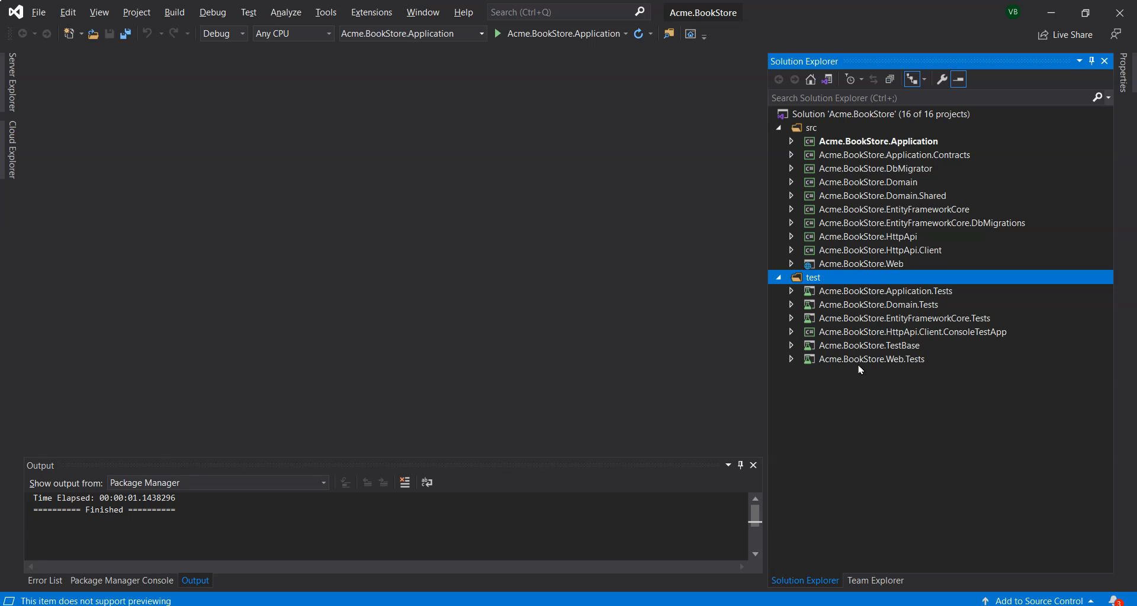
{"action": "mouse_move", "coordinate": [1013, 162]}
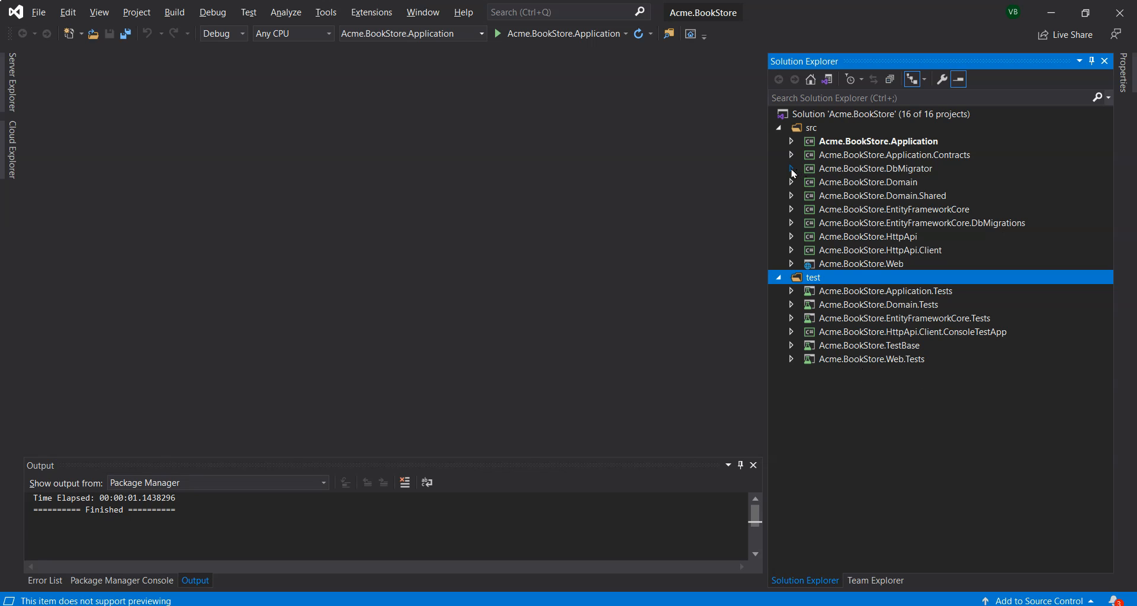
{"action": "left_click", "coordinate": [791, 169]}
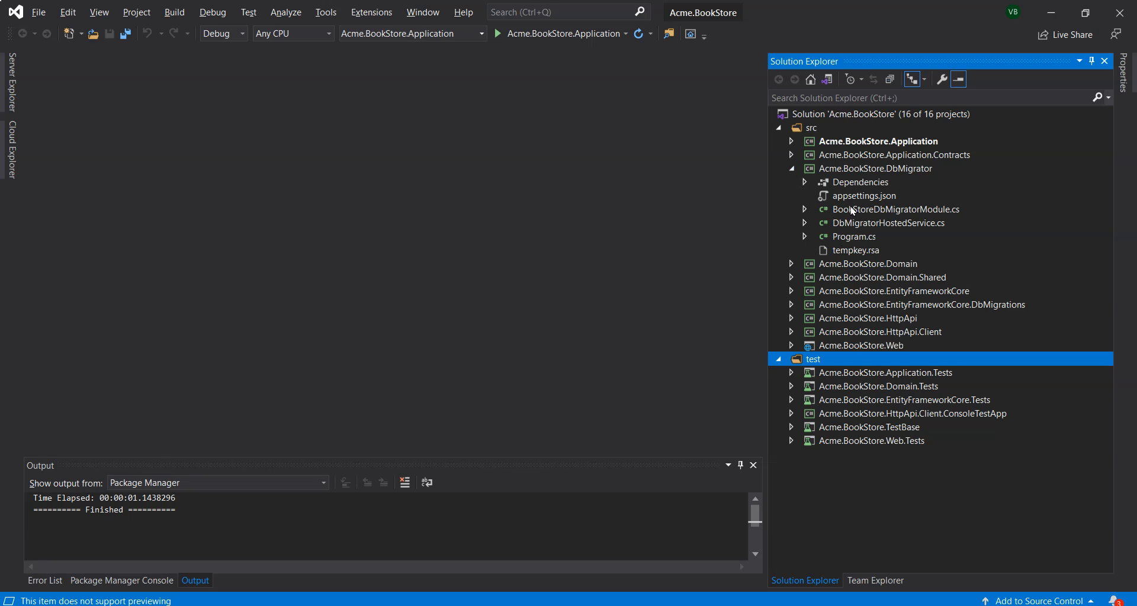
{"action": "mouse_move", "coordinate": [852, 200]}
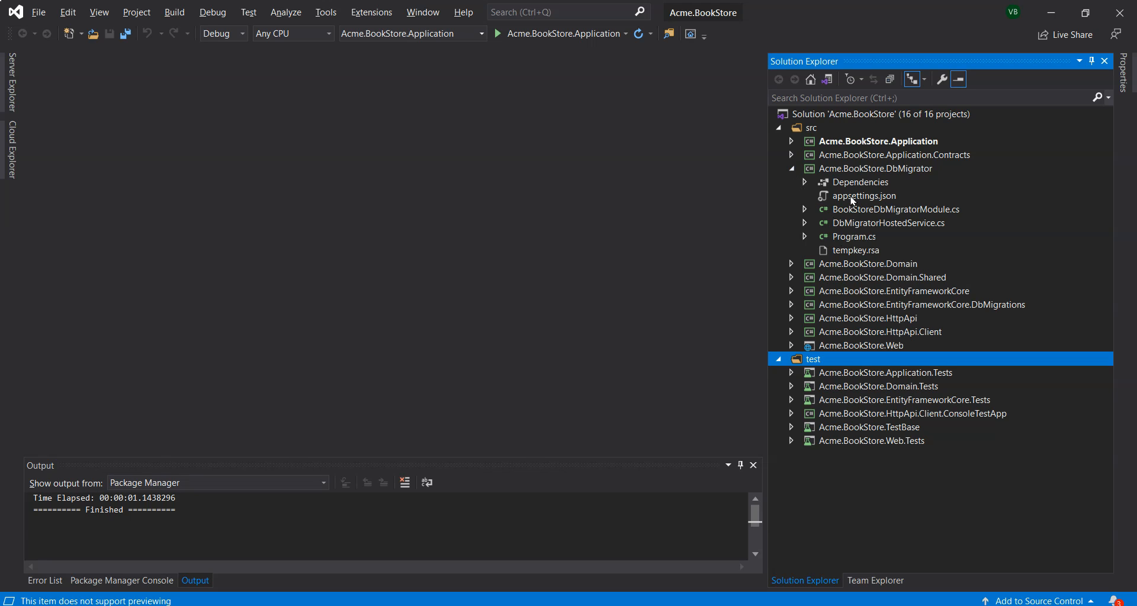
{"action": "left_click", "coordinate": [865, 196]}
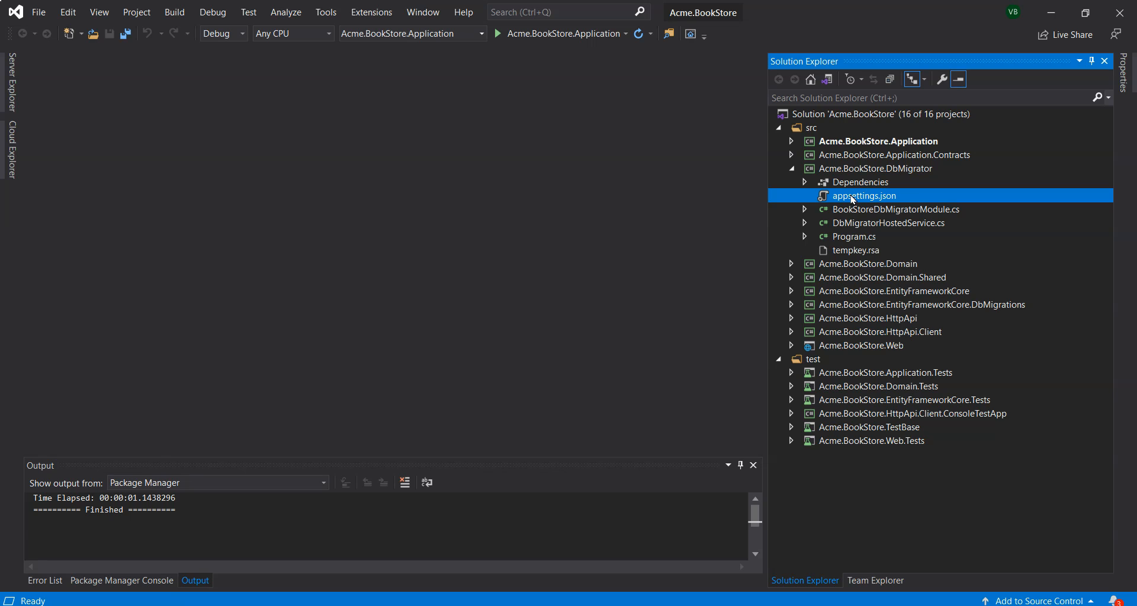
{"action": "double_click", "coordinate": [863, 196]}
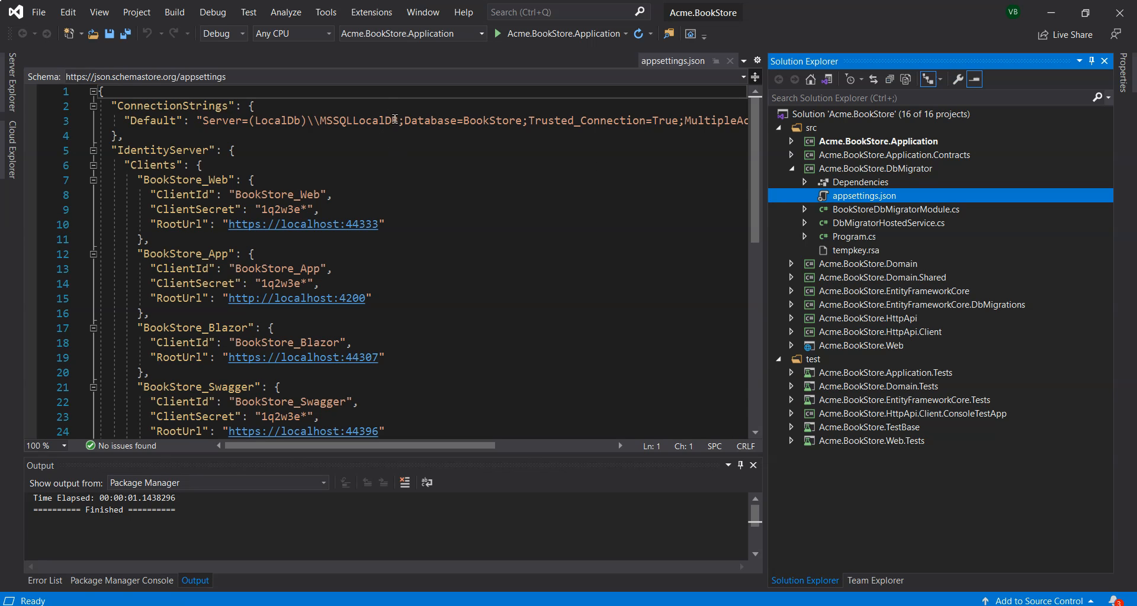
Point the connection string to localhost and BookStore-4.0.0, then open the Web appsettings.json
{"action": "double_click", "coordinate": [322, 120]}
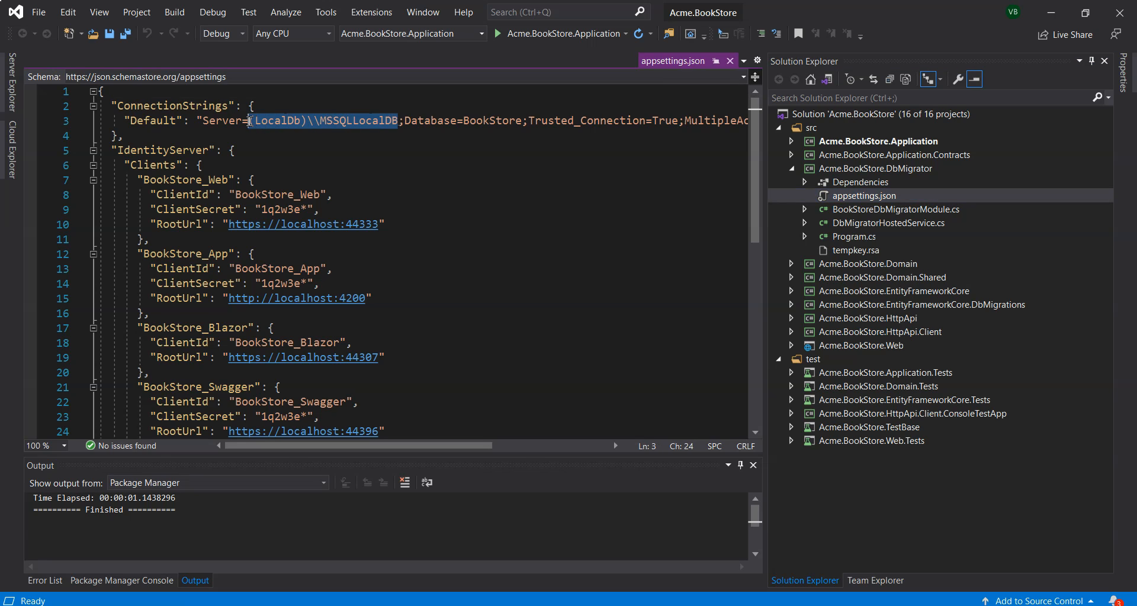
{"action": "type", "text": "local"}
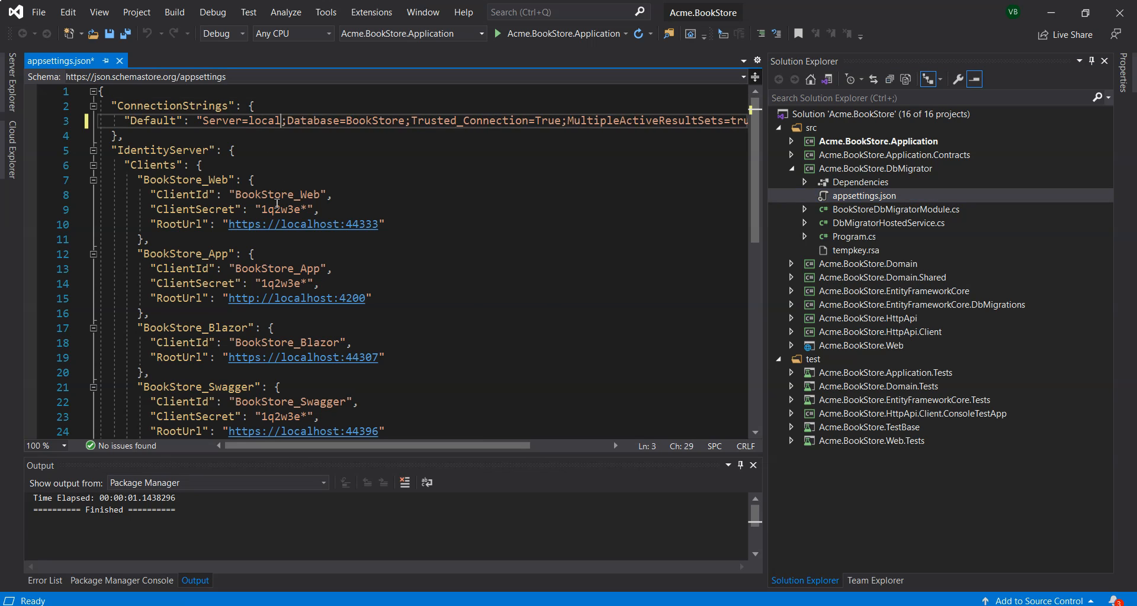
{"action": "type", "text": "host"}
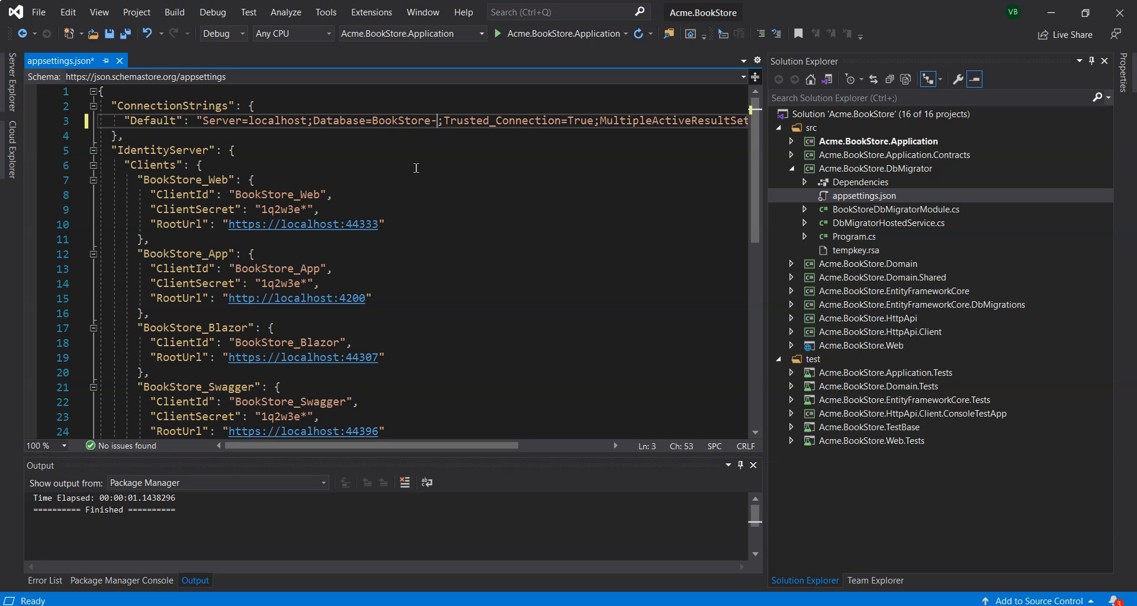
{"action": "type", "text": "-4.0.0"}
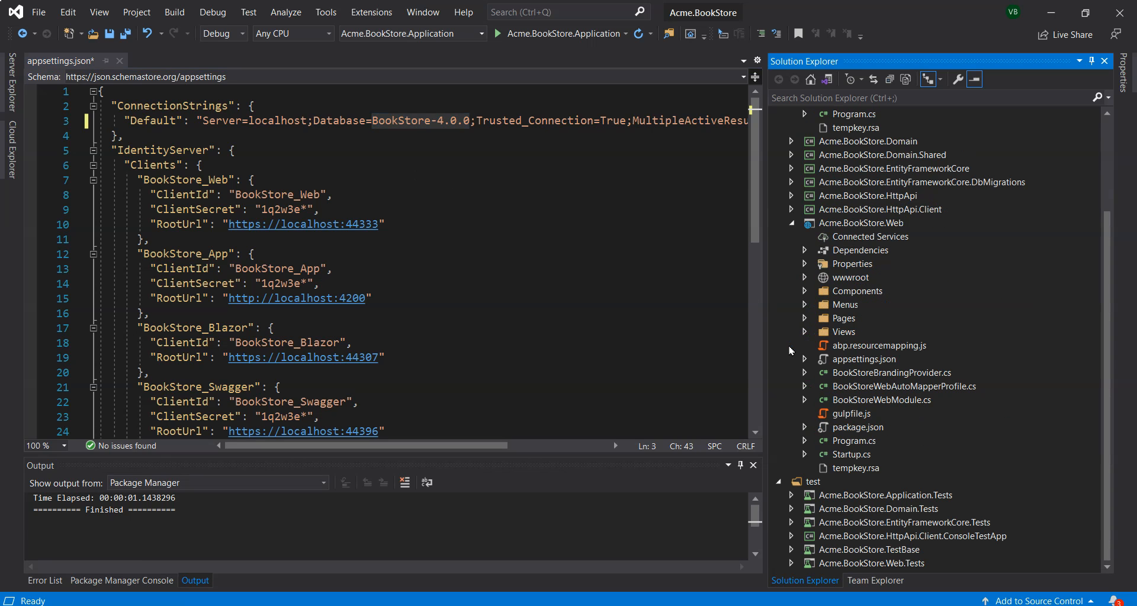
{"action": "left_click", "coordinate": [865, 359]}
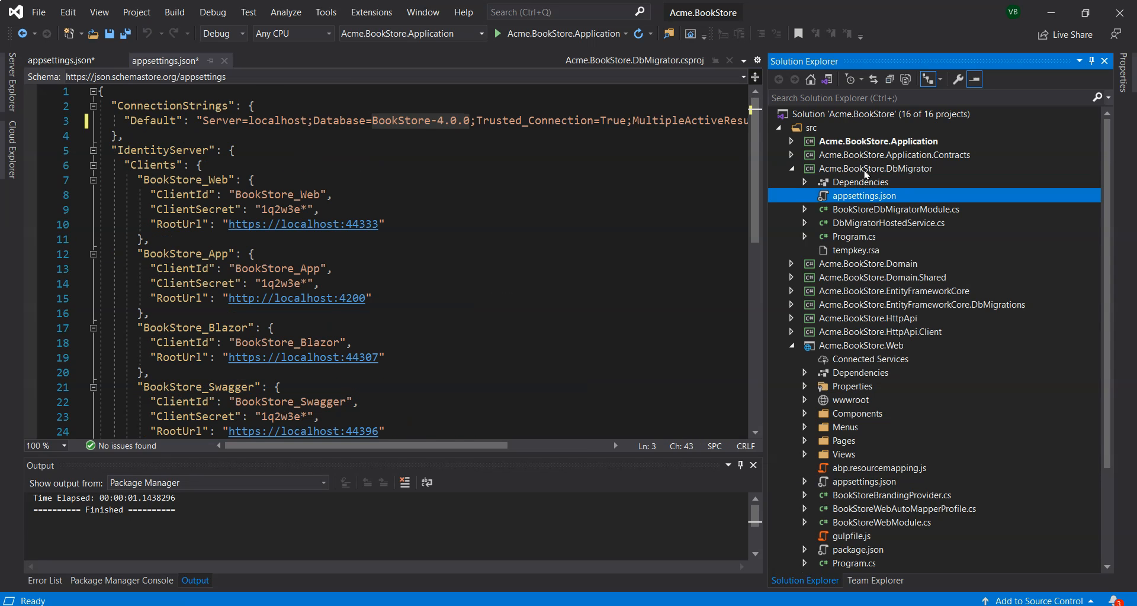
Set Acme.BookStore.DbMigrator as the startup project and run it
{"action": "left_click", "coordinate": [875, 168]}
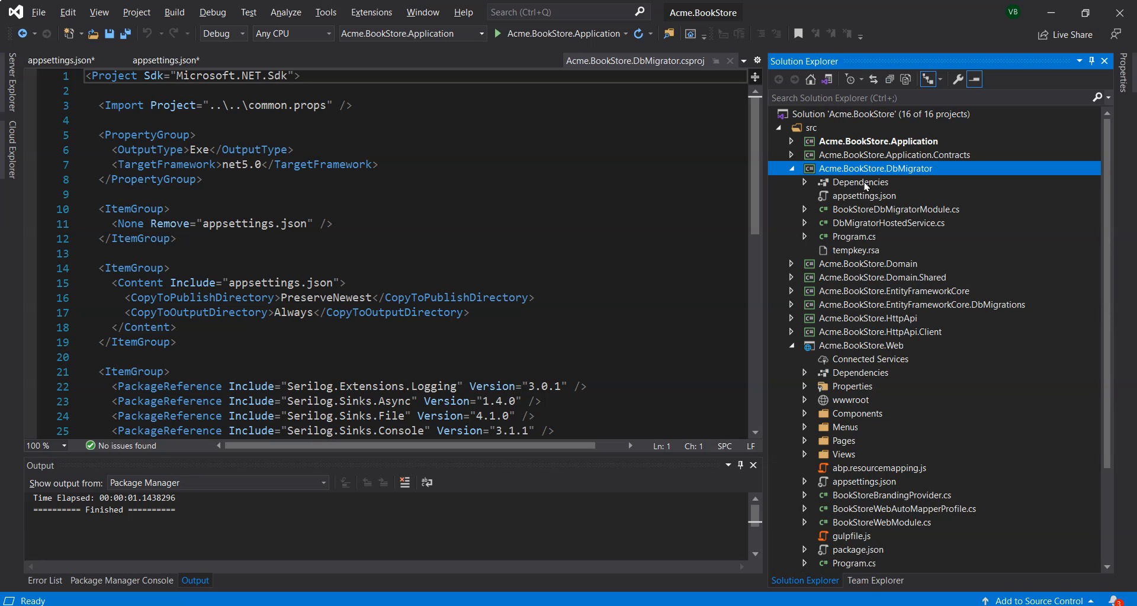
{"action": "mouse_move", "coordinate": [903, 180]}
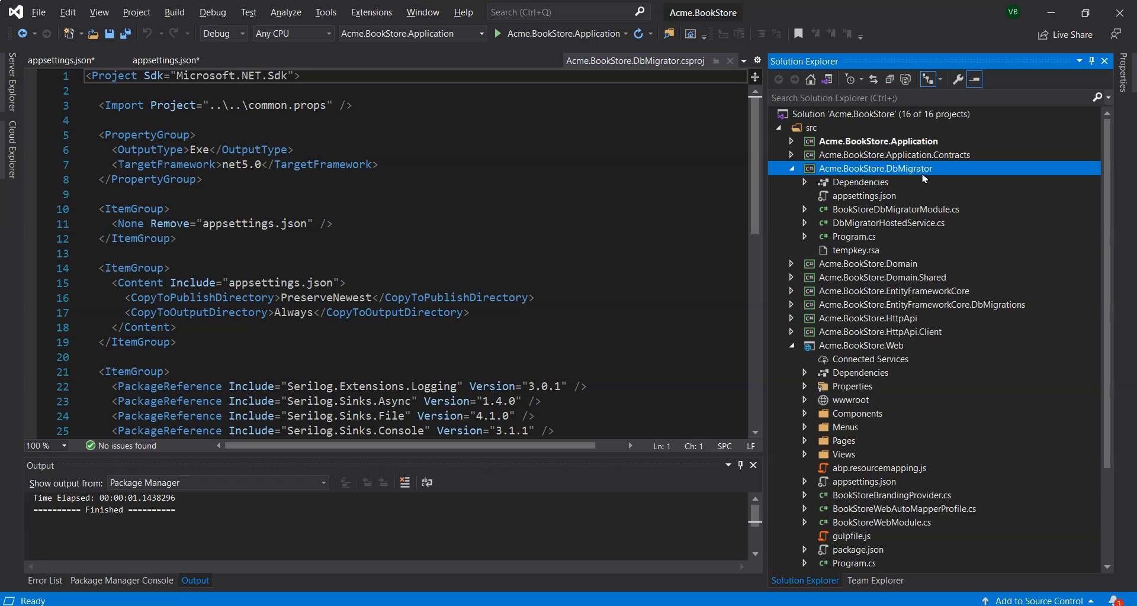
{"action": "right_click", "coordinate": [875, 168]}
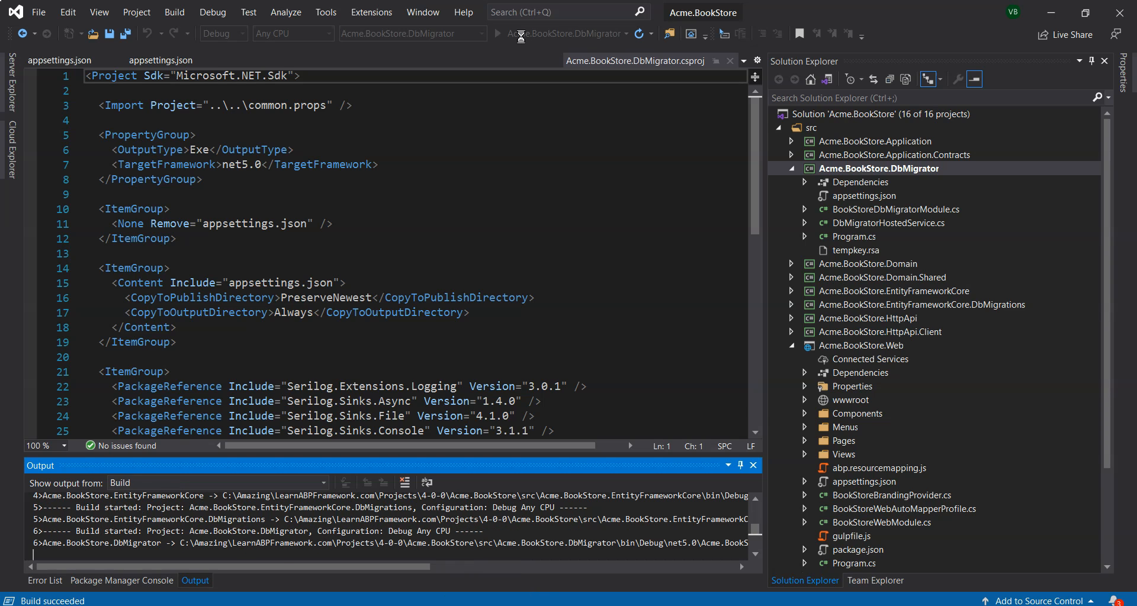
{"action": "left_click", "coordinate": [496, 33]}
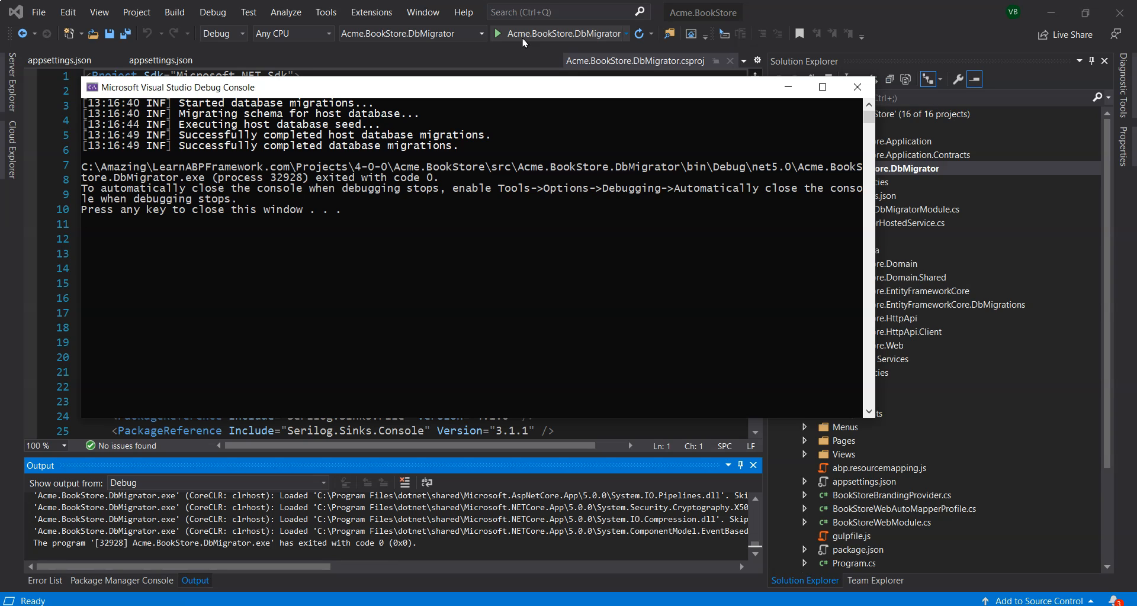
Close the DbMigrator console after migrations and seeding complete
{"action": "left_click", "coordinate": [856, 87]}
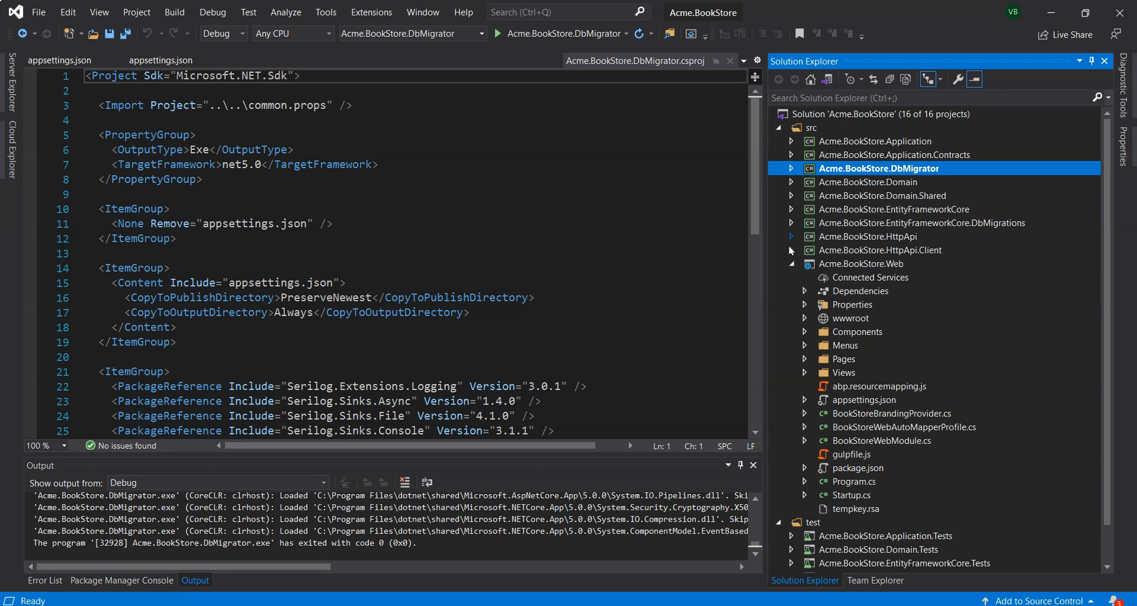
Make Acme.BookStore.Web the startup project and launch it under IIS Express
{"action": "right_click", "coordinate": [862, 263]}
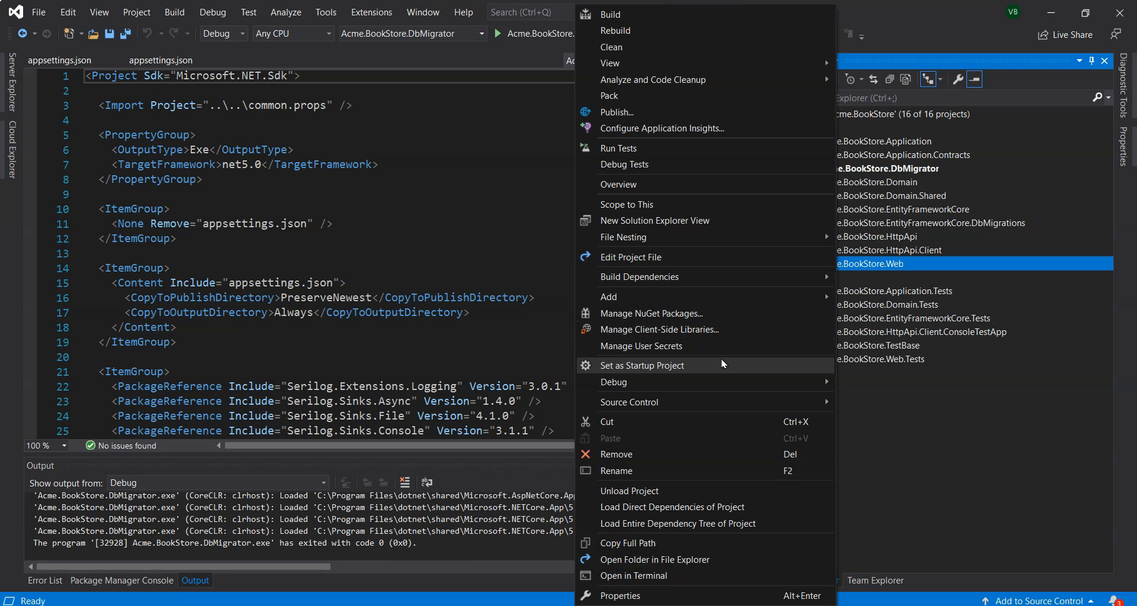
{"action": "left_click", "coordinate": [641, 365]}
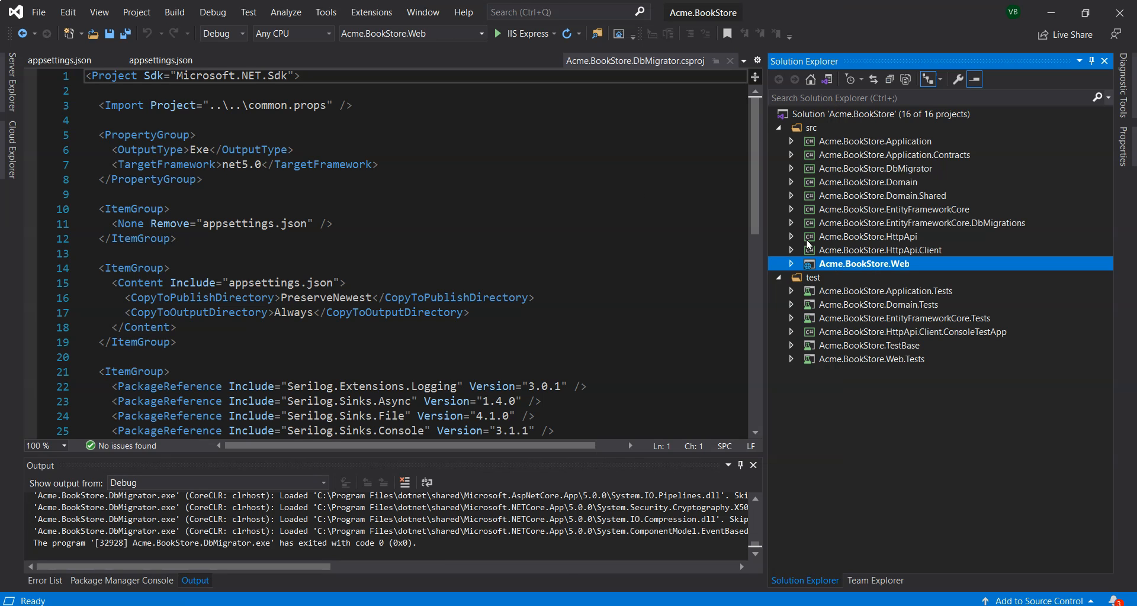
{"action": "mouse_move", "coordinate": [704, 234]}
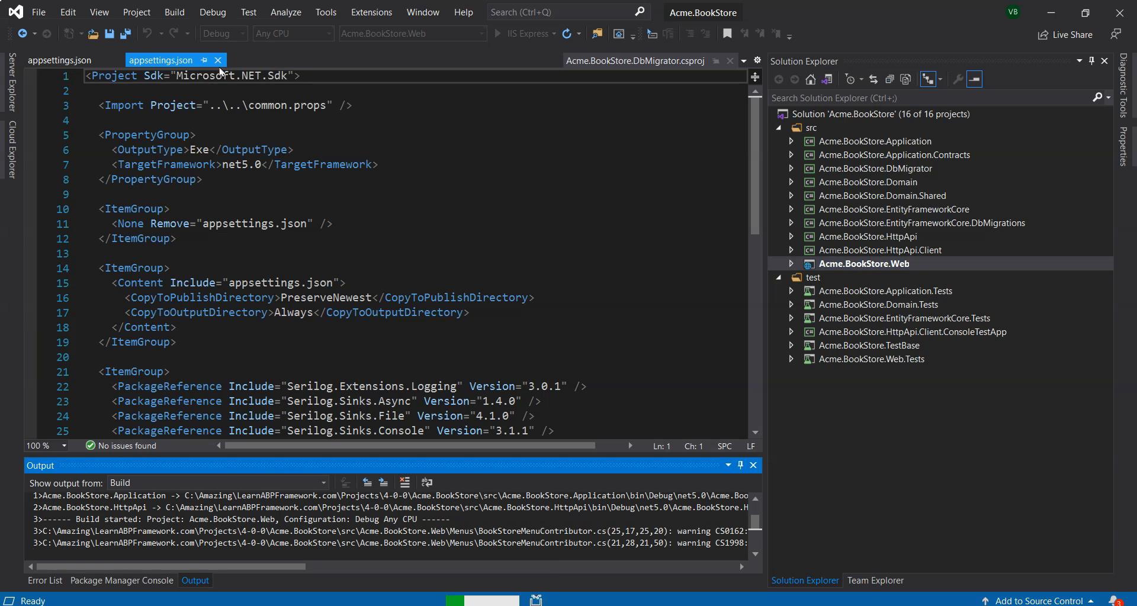
{"action": "left_click", "coordinate": [496, 33]}
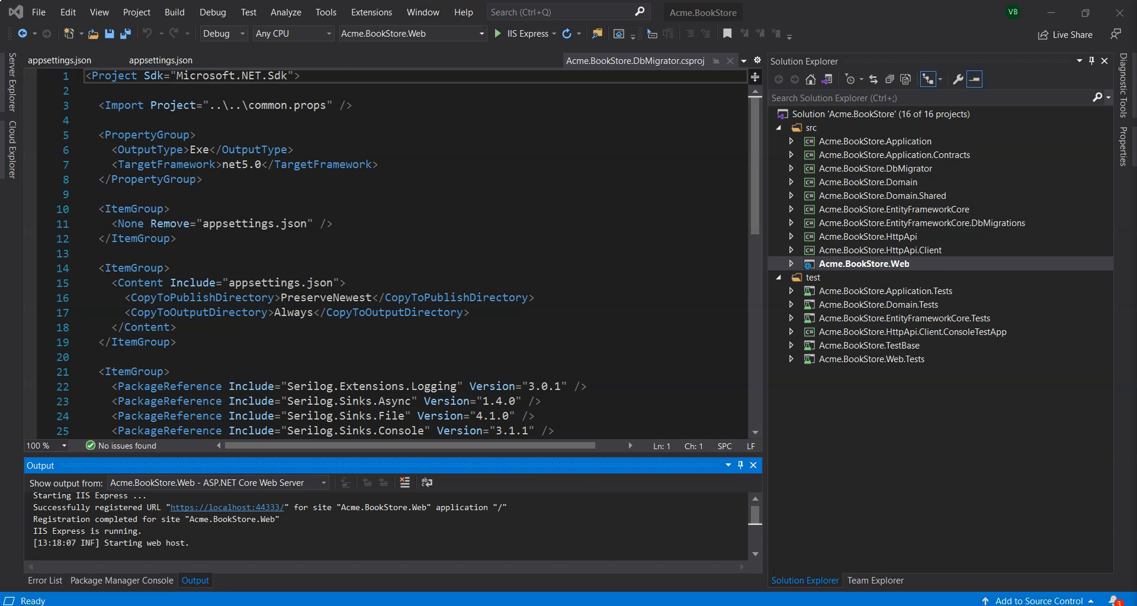